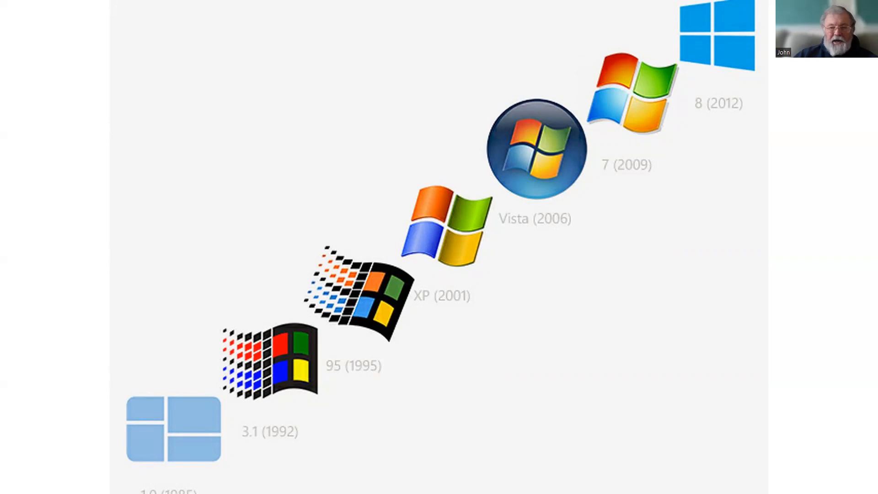
# Step: Advance the slide show to the 'What Next' slide listing 'Baseline 4?'
pyautogui.press('Right')
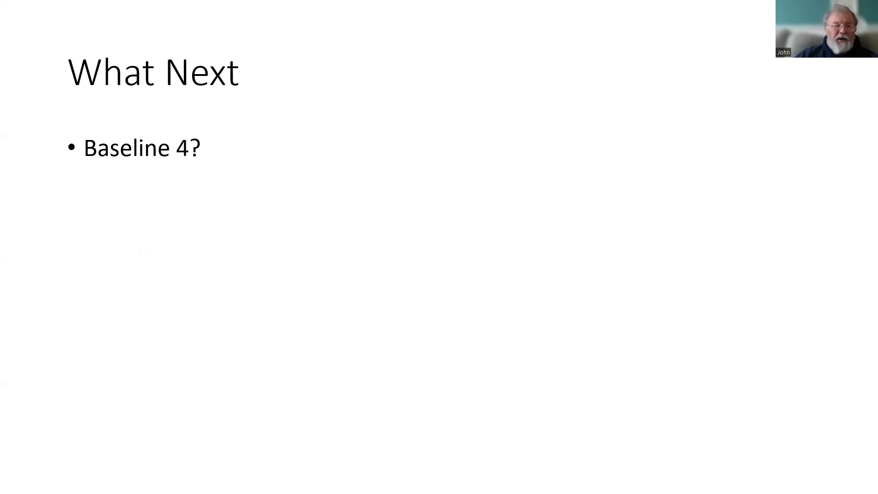